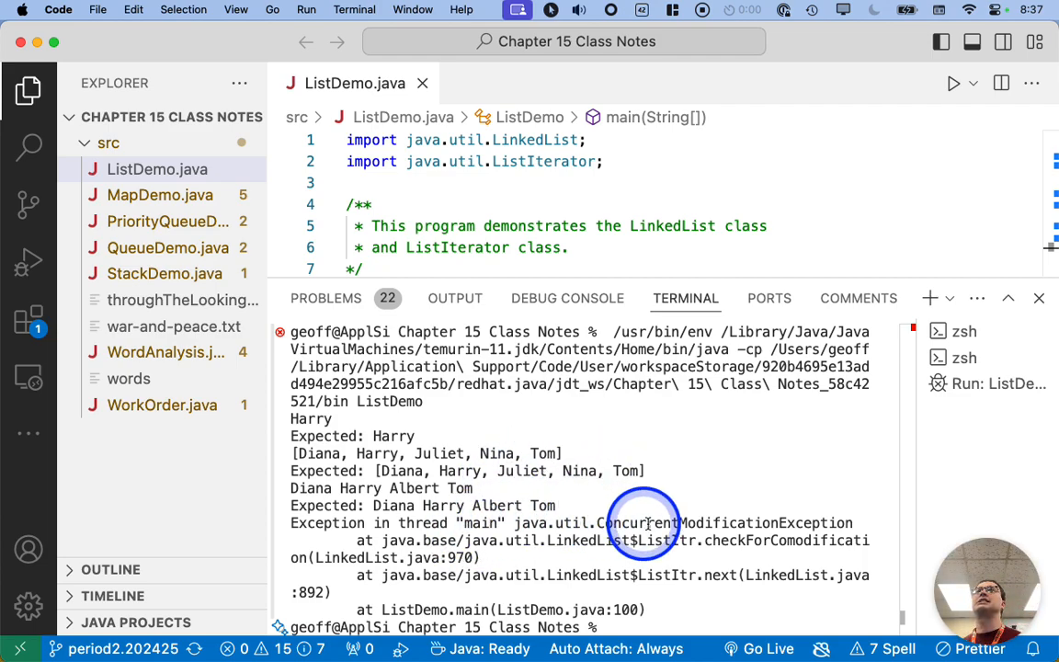
Select the ConcurrentModificationException name in the terminal output
double_click(682, 523)
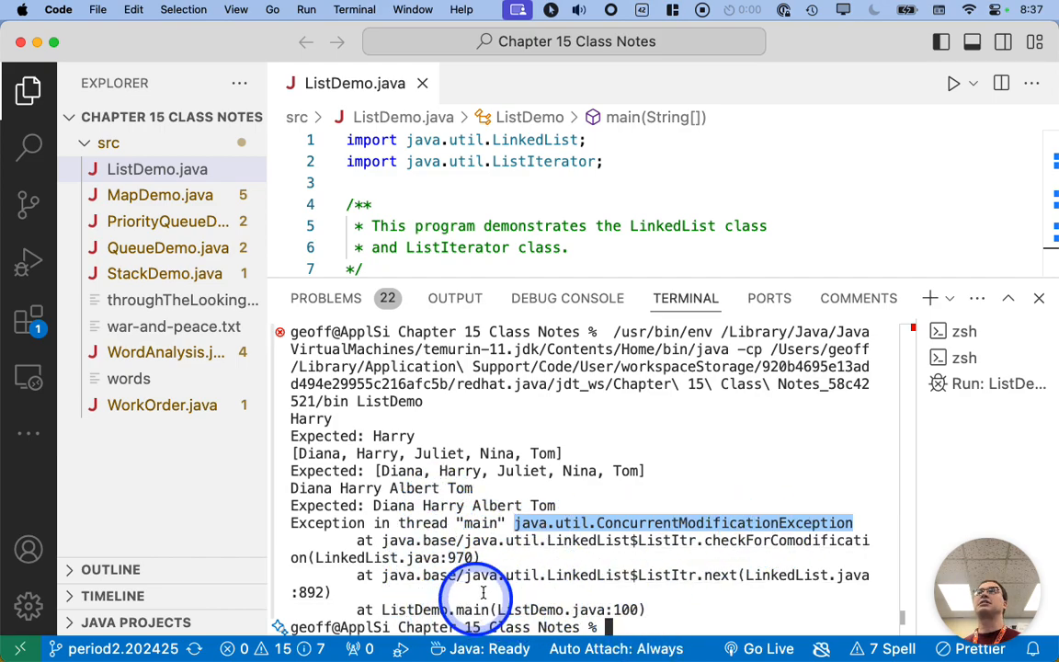
mouse_move(440, 597)
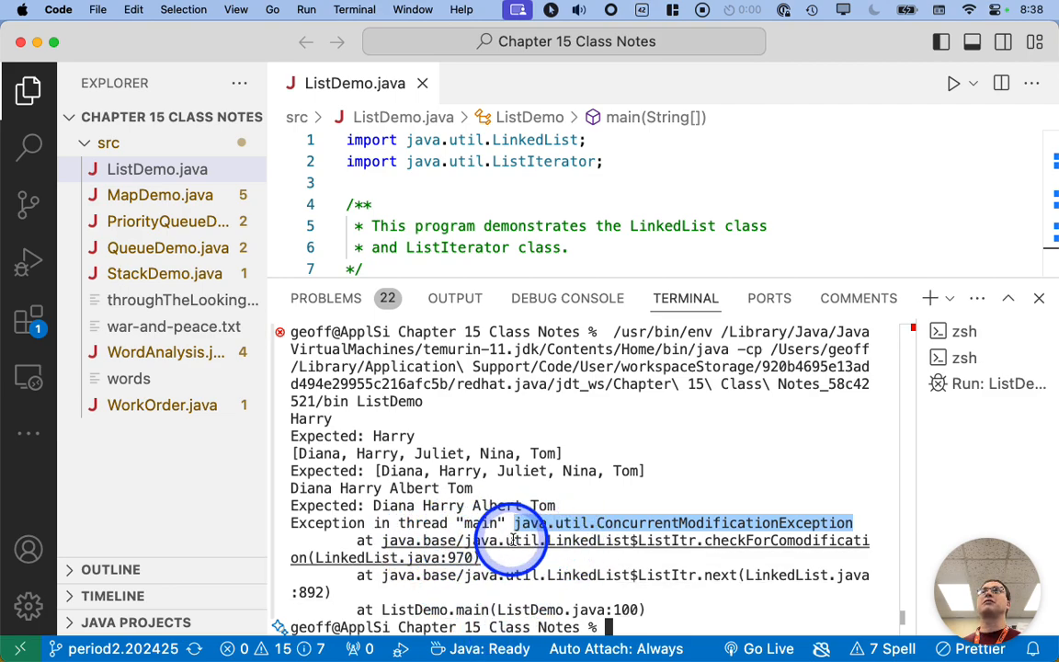
mouse_move(523, 541)
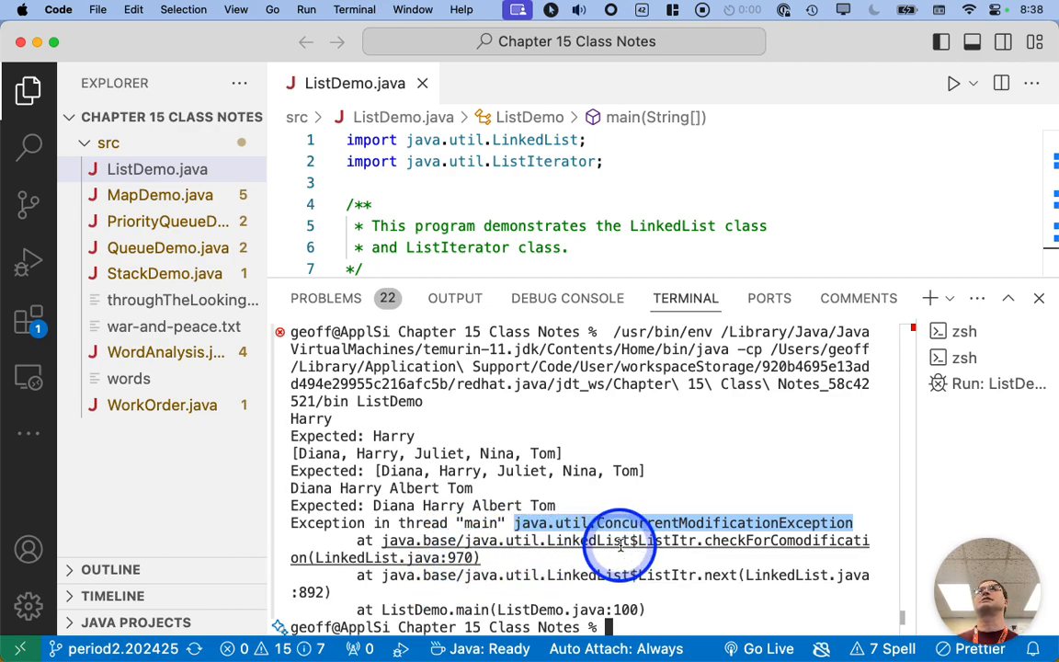
mouse_move(579, 581)
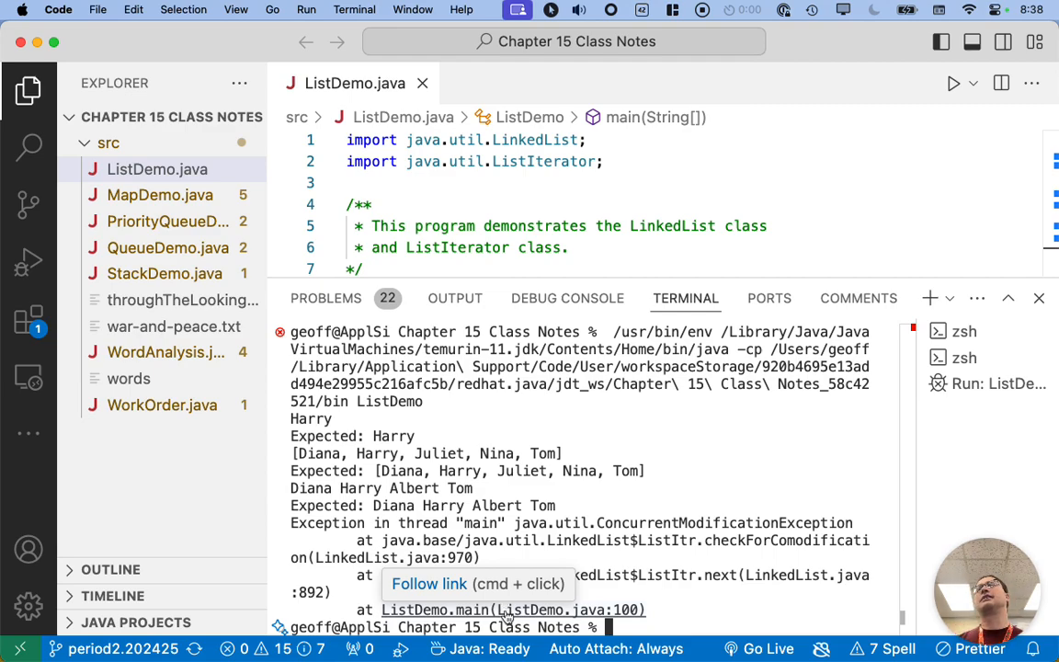
mouse_move(504, 611)
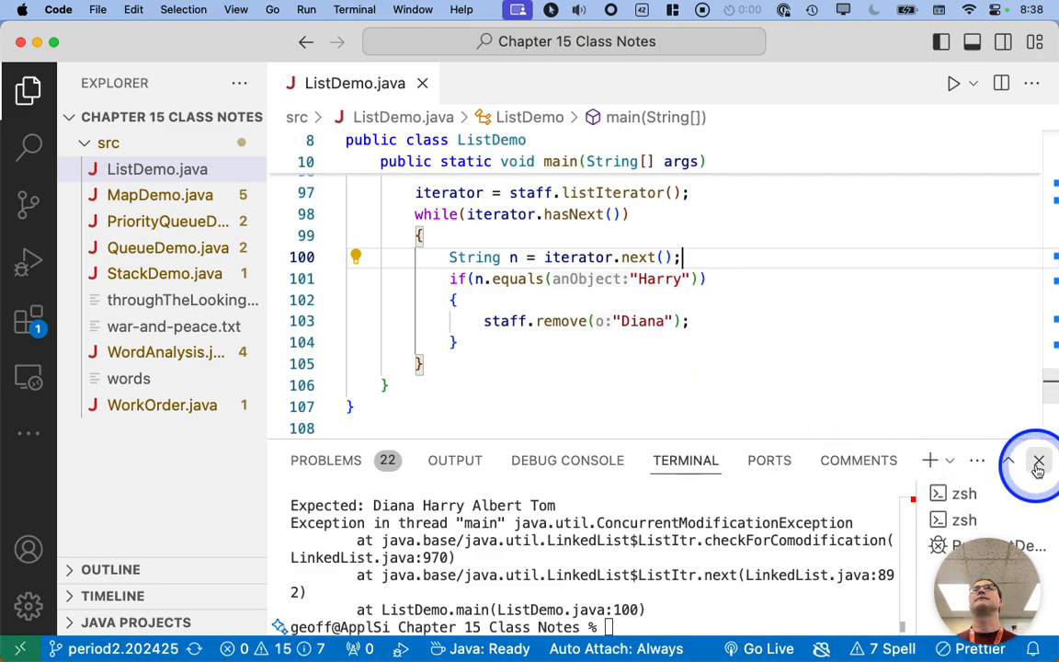
Close the terminal panel and focus the iterator.next() call at line 100
click(1039, 459)
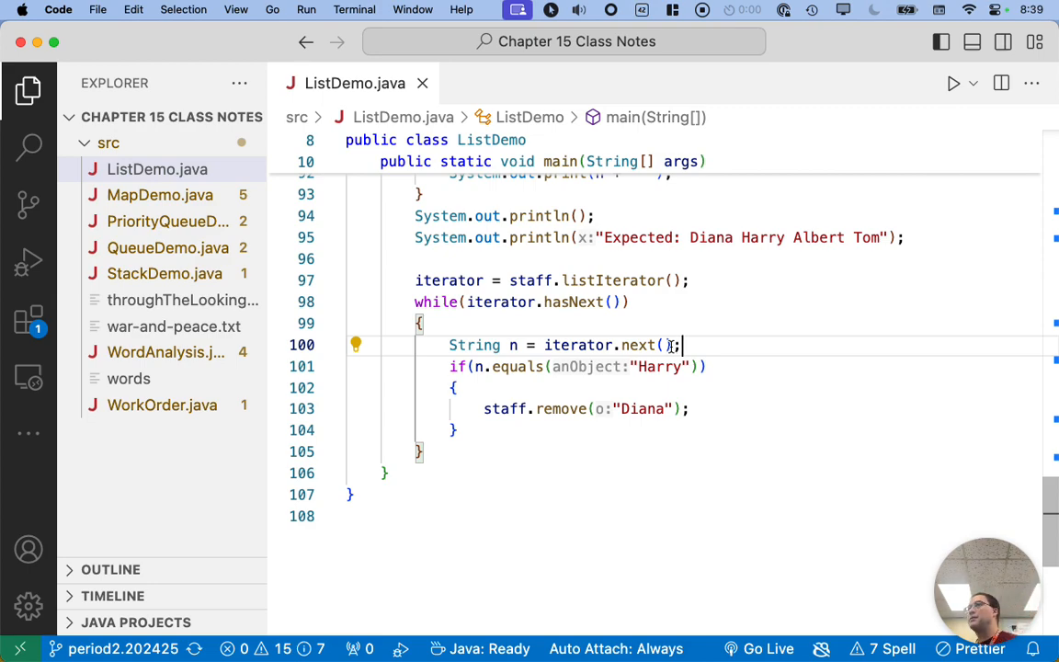
click(497, 302)
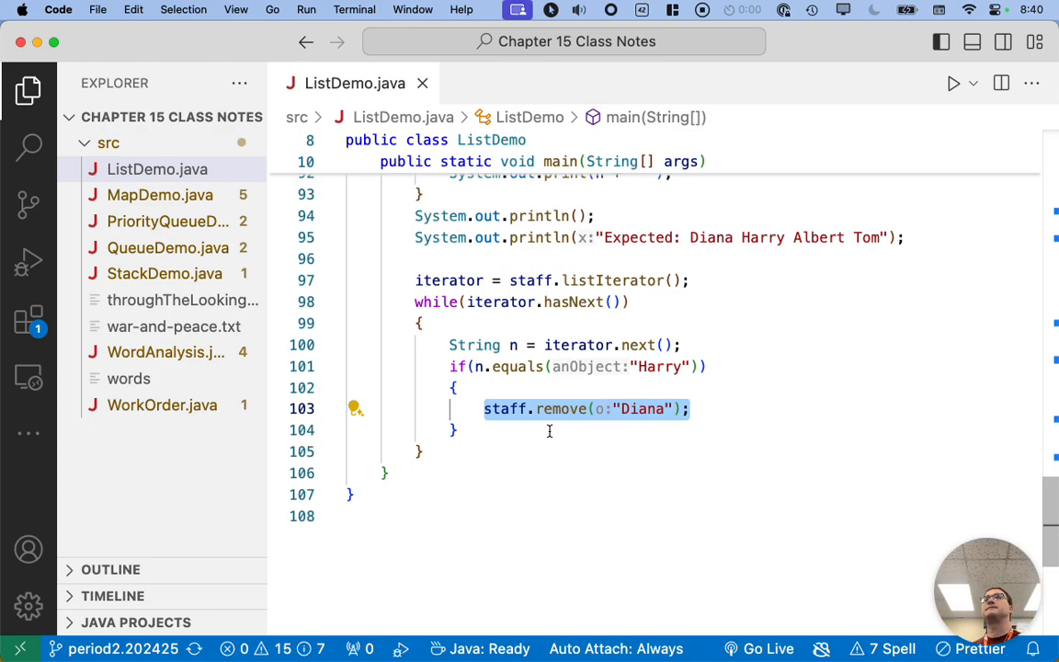
Write a block comment: ConcurrentModificationException — can't modify a linked list while also using an iterator
click(519, 467)
text(* ConcurrentModificationExc)
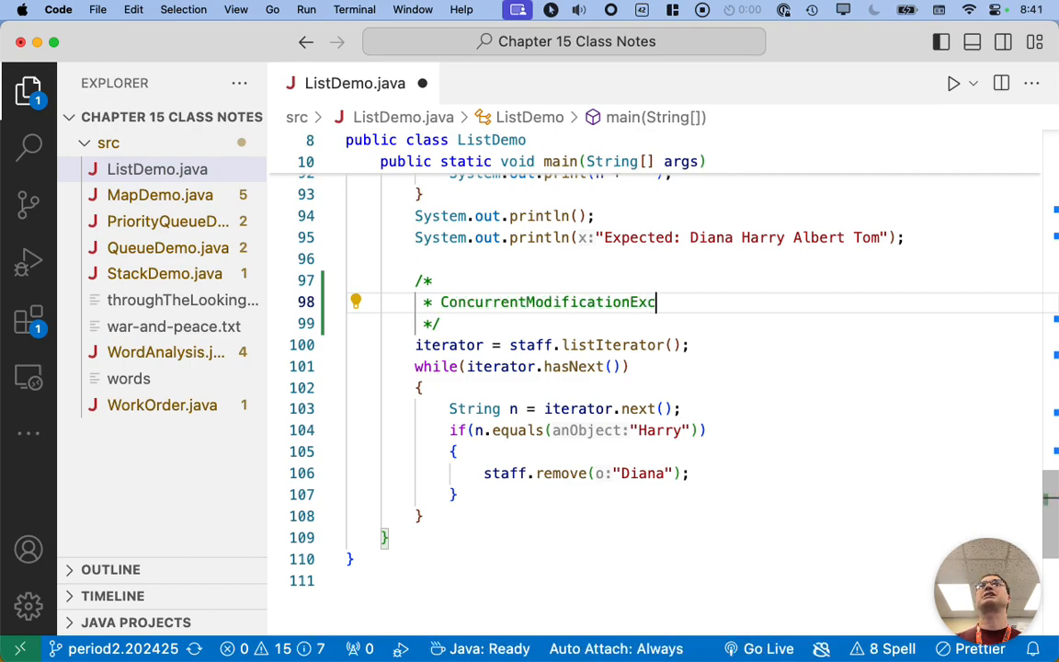
text(eption)
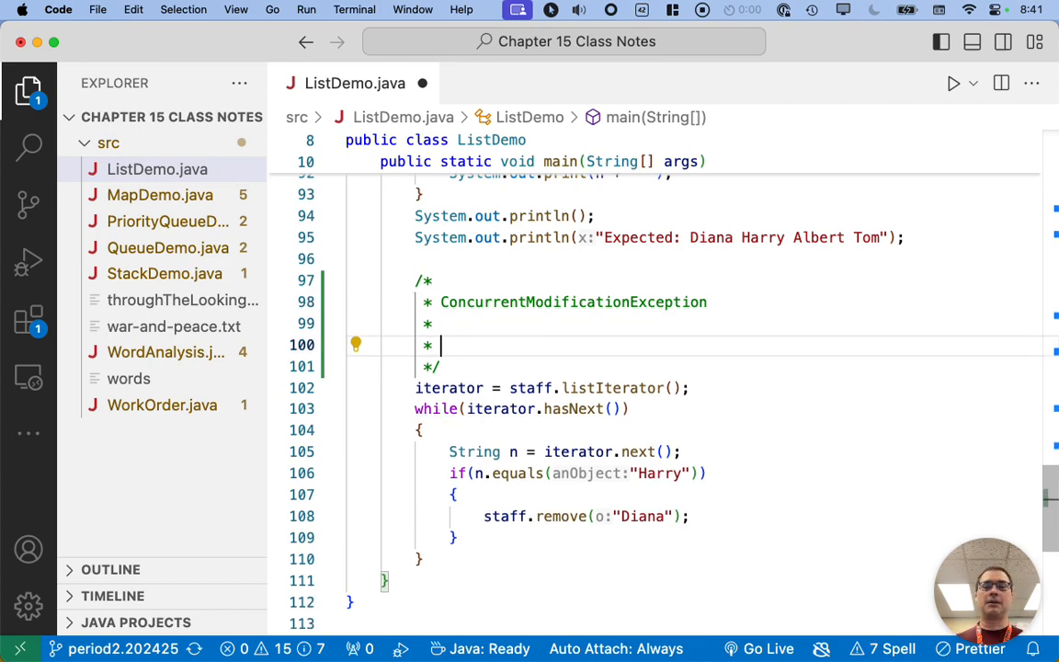
text(Cannot modify)
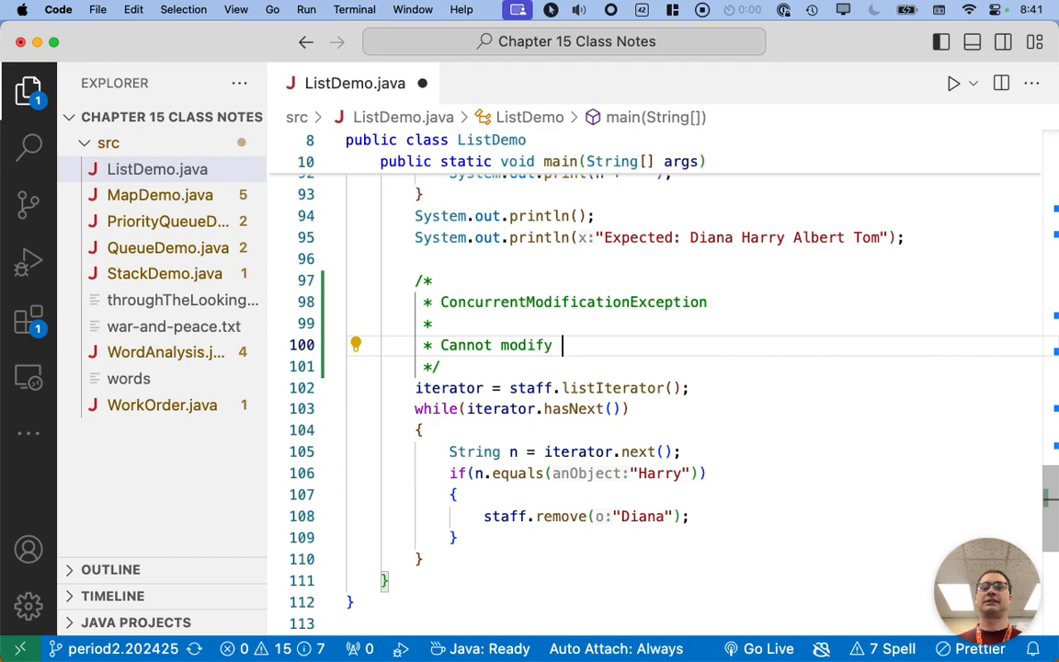
text(a linked list while)
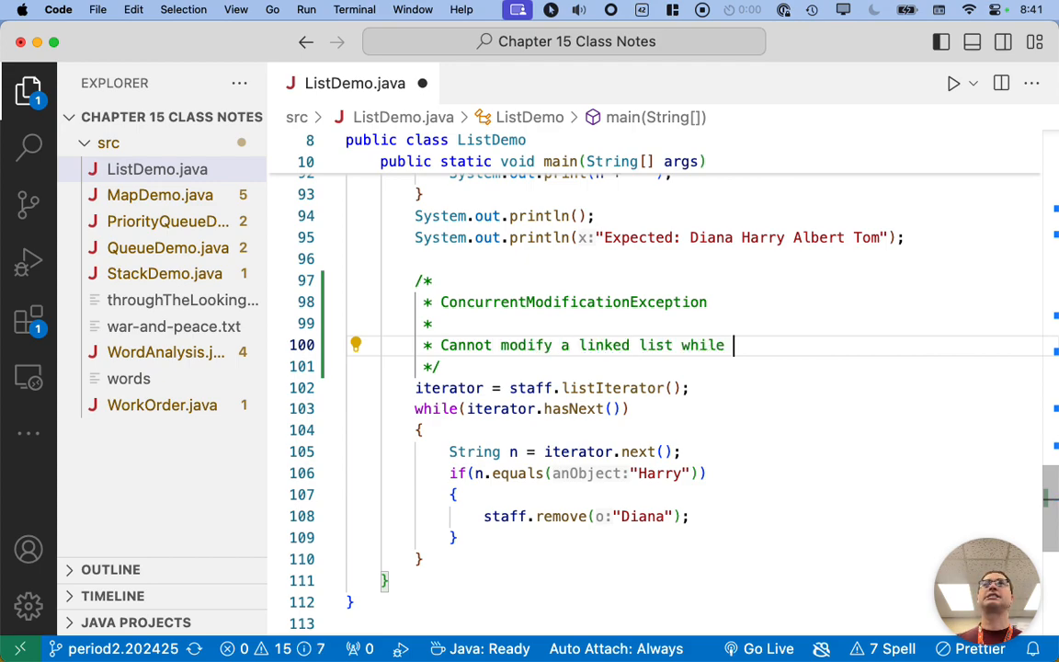
text(also using an)
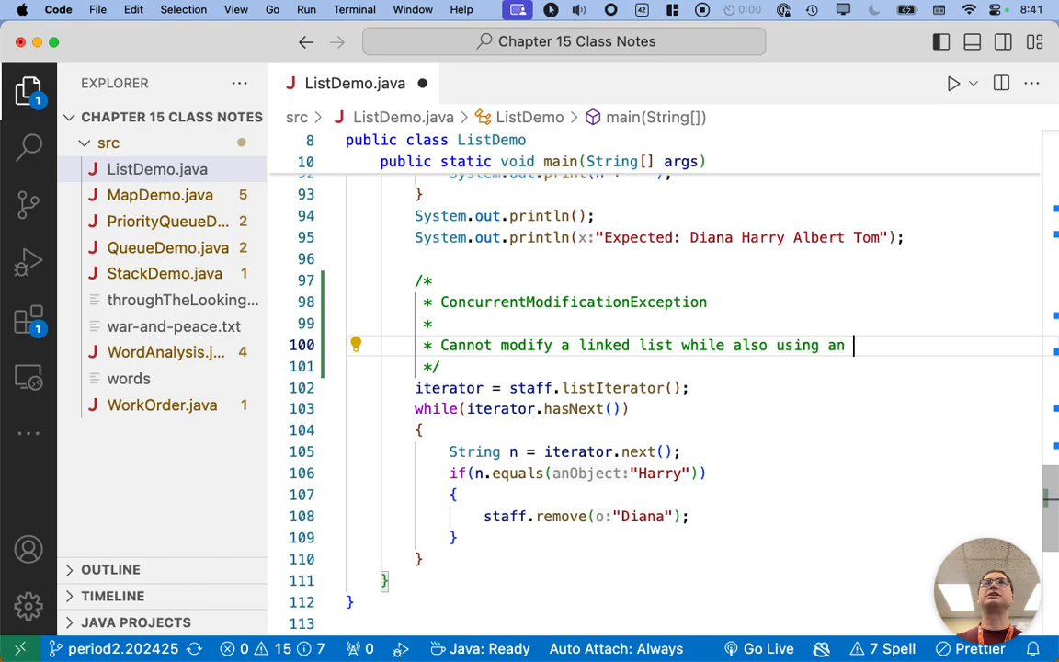
text(iterator)
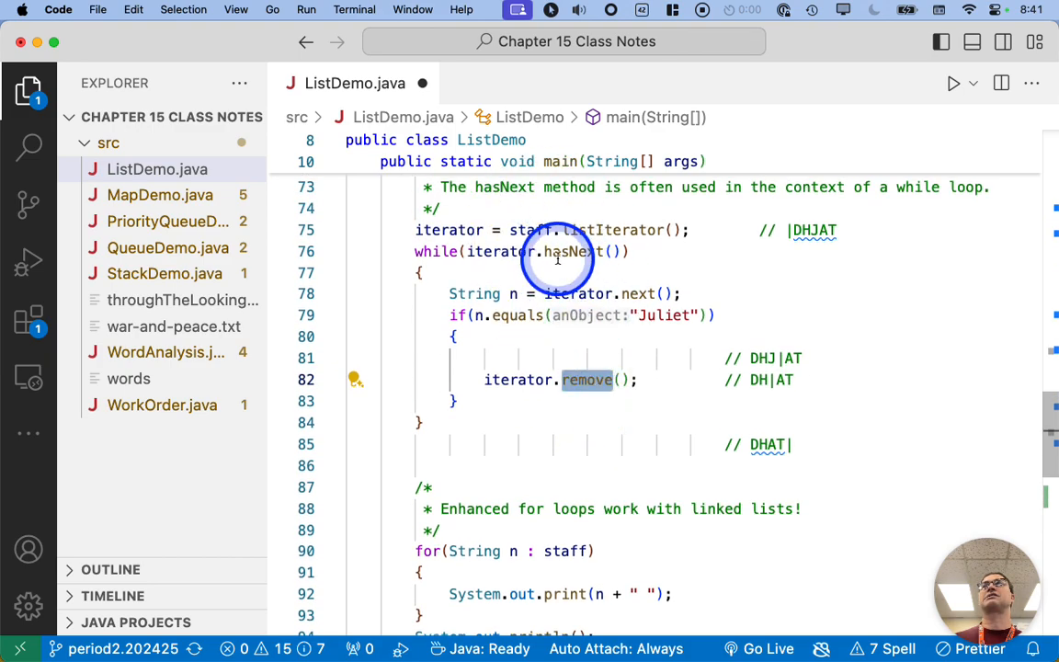
Scroll back down to the comment above the Diana-removal loop
scroll(down, 3)
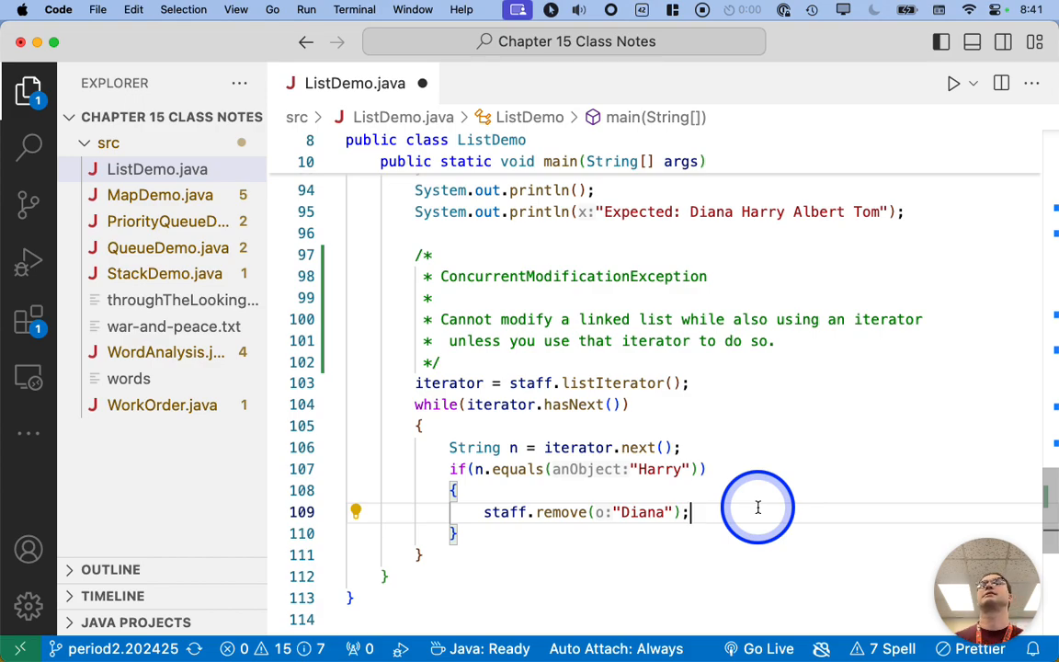
mouse_move(566, 530)
text(for()
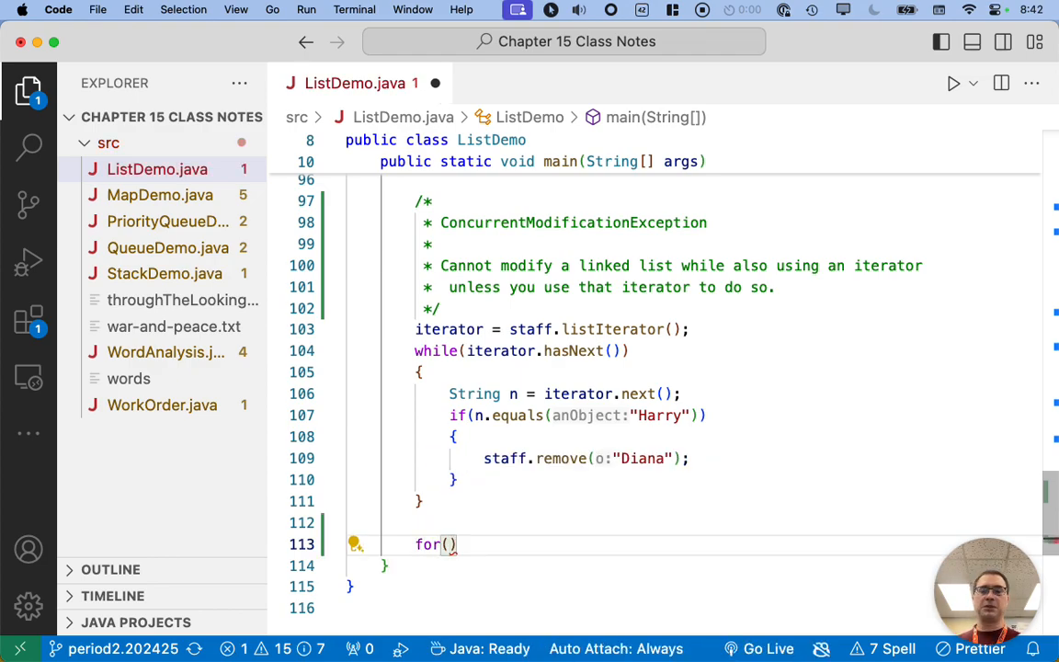
Write for (String n : staff) with an if on "Harry" that calls staff.add("Charlie")
text(String n :)
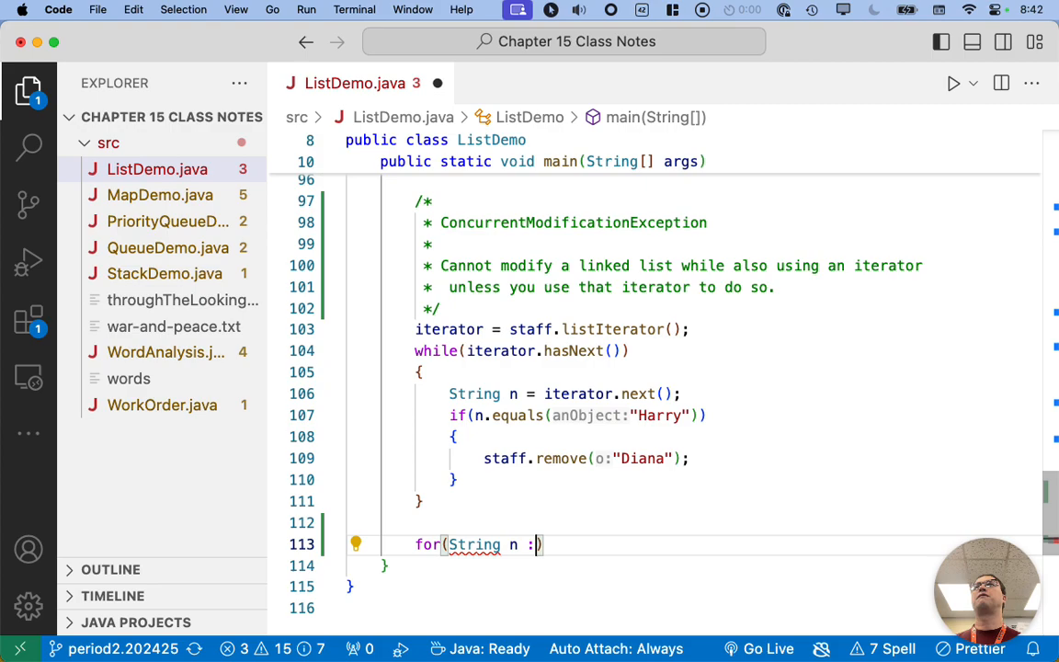
text(staff)
text({)
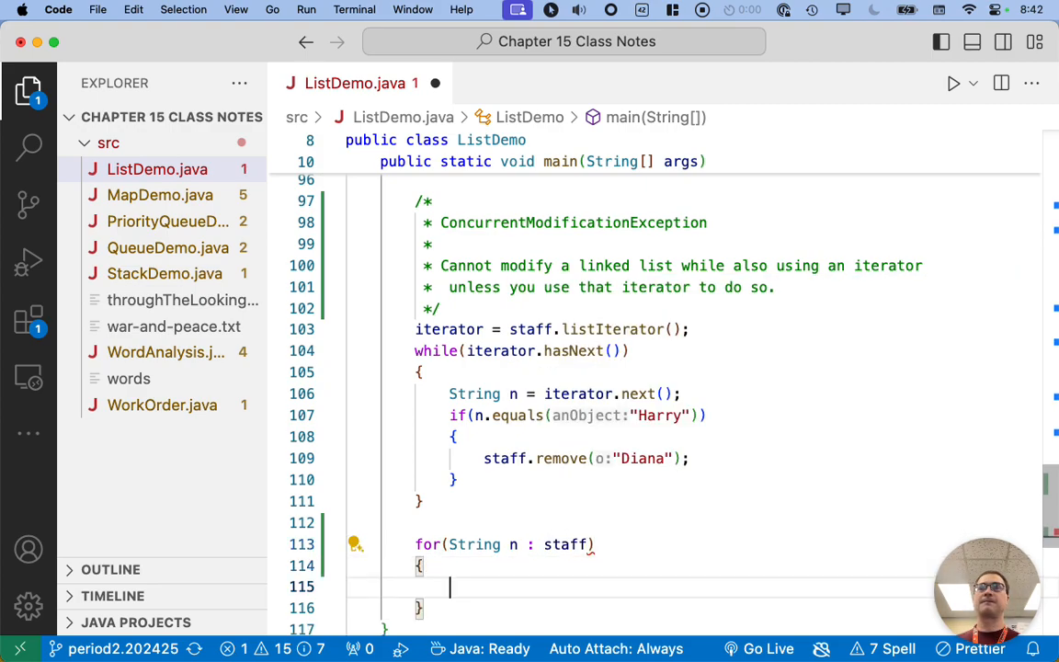
text(if(n.equals(n)
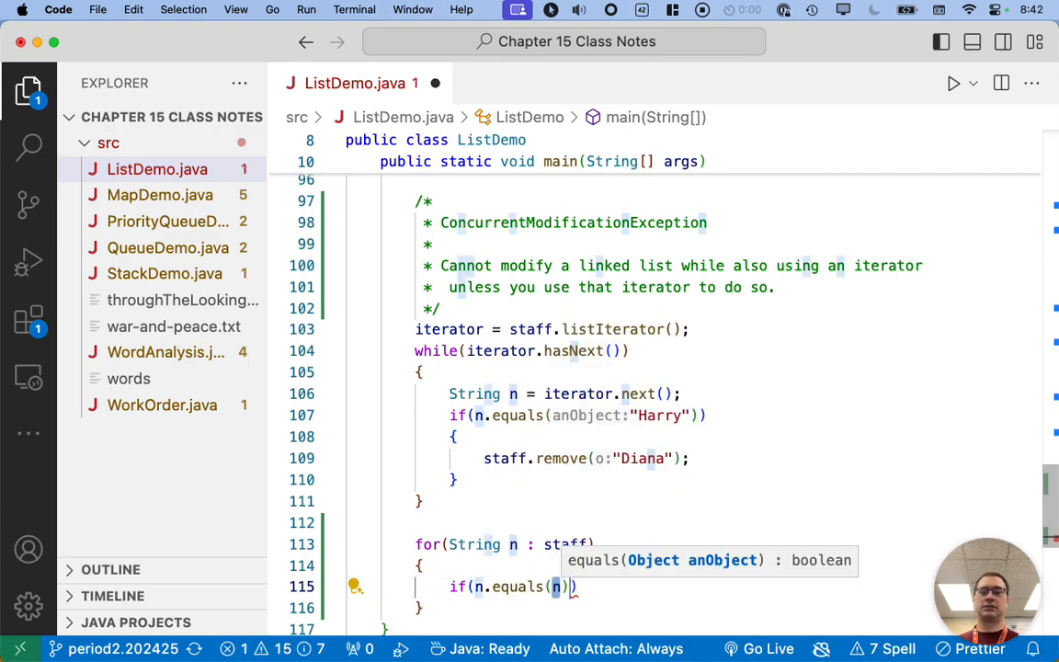
text("Harry")
text({)
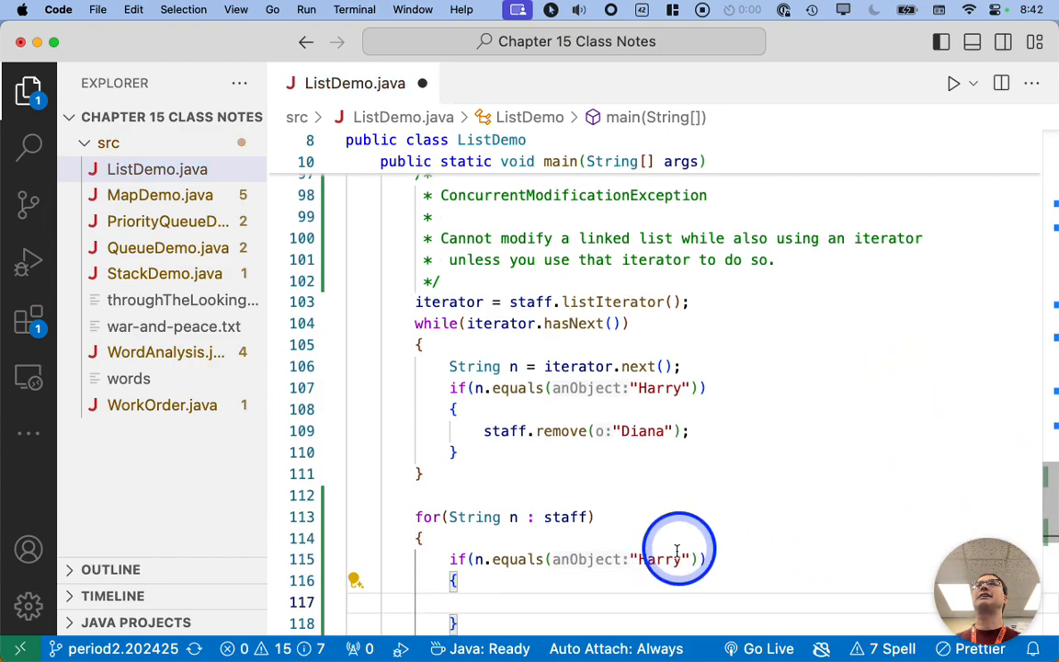
text(staff.add("Charlie");)
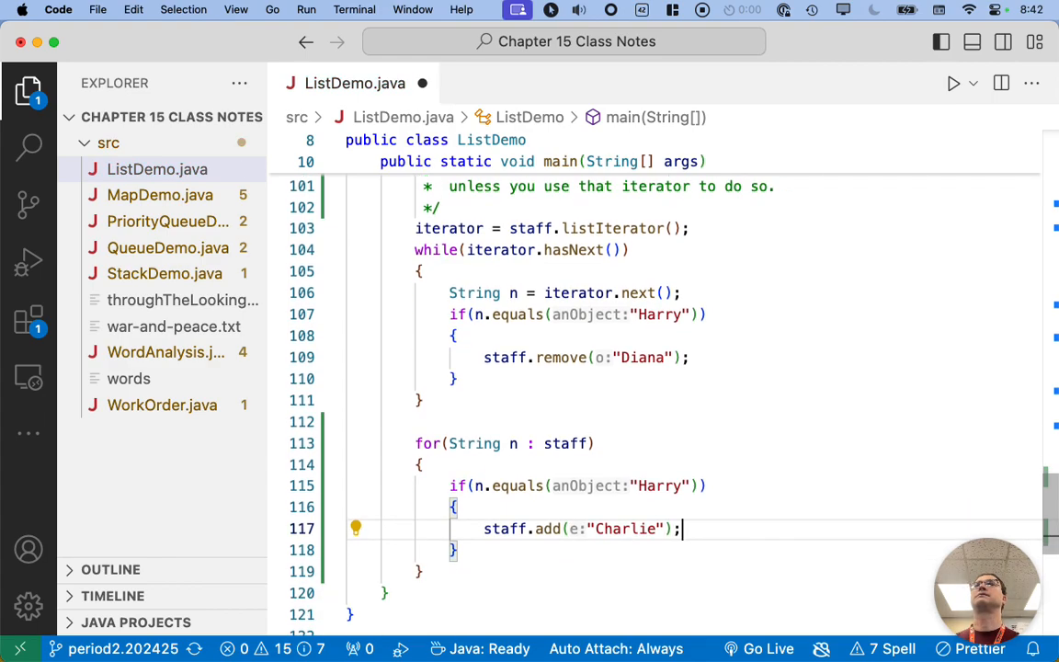
click(527, 357)
text(// )
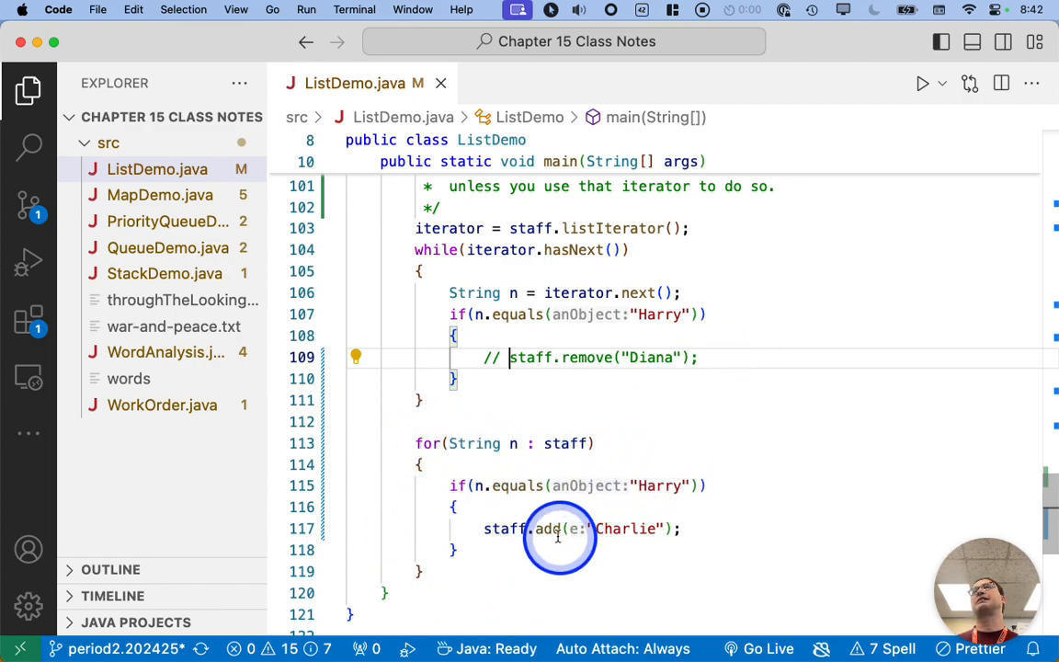
mouse_move(696, 549)
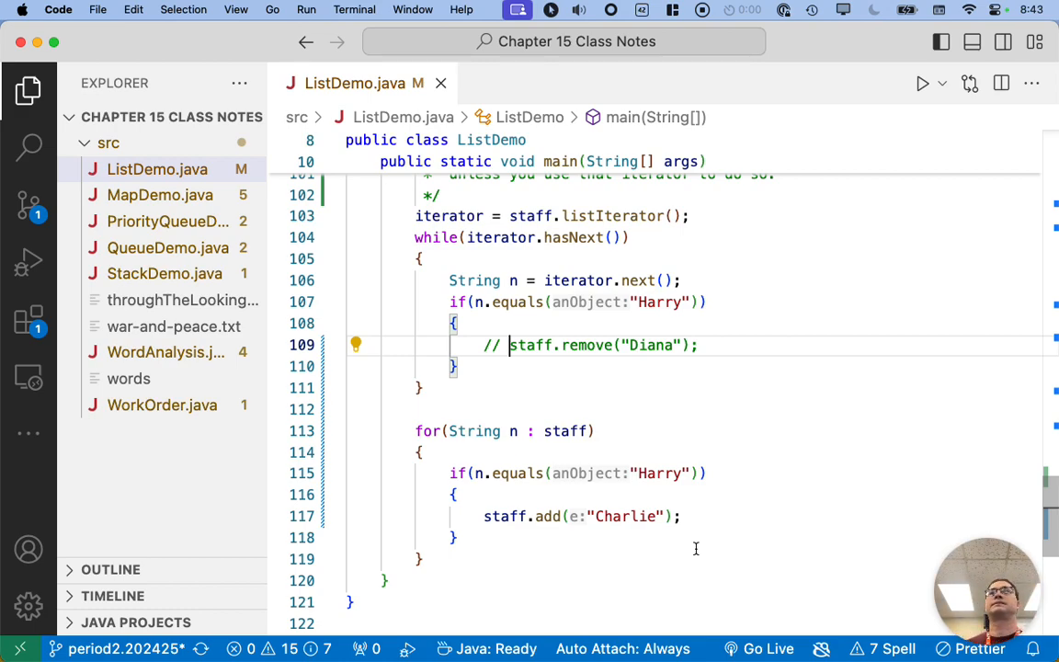
Run ListDemo to see the resulting exception
click(708, 443)
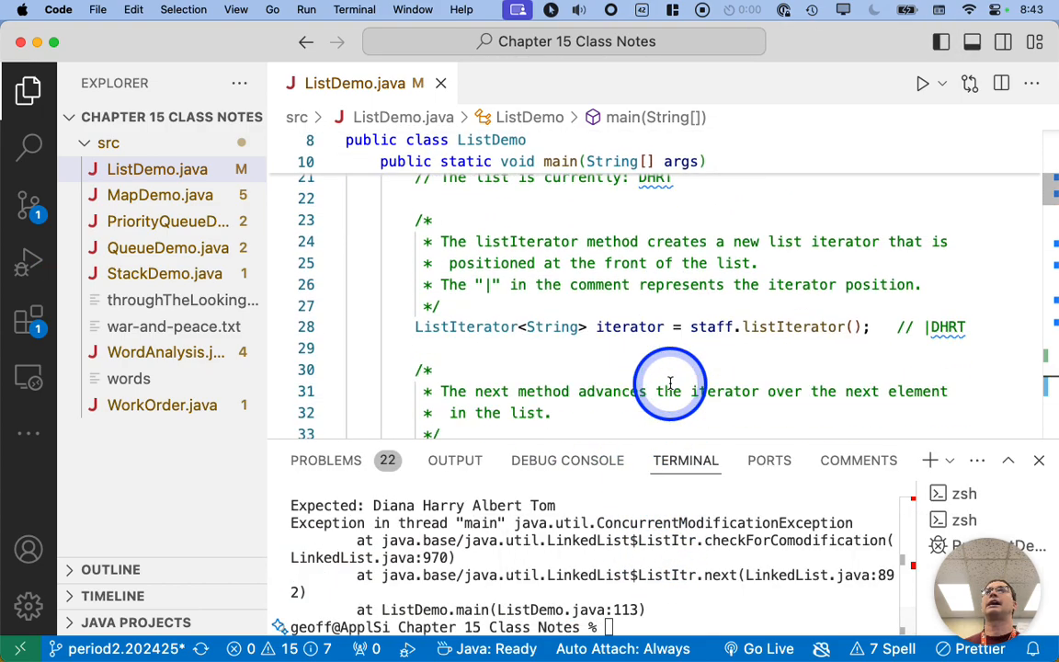
Scroll to the for-each loop and start a comment line above it with a slash
scroll(down, 3)
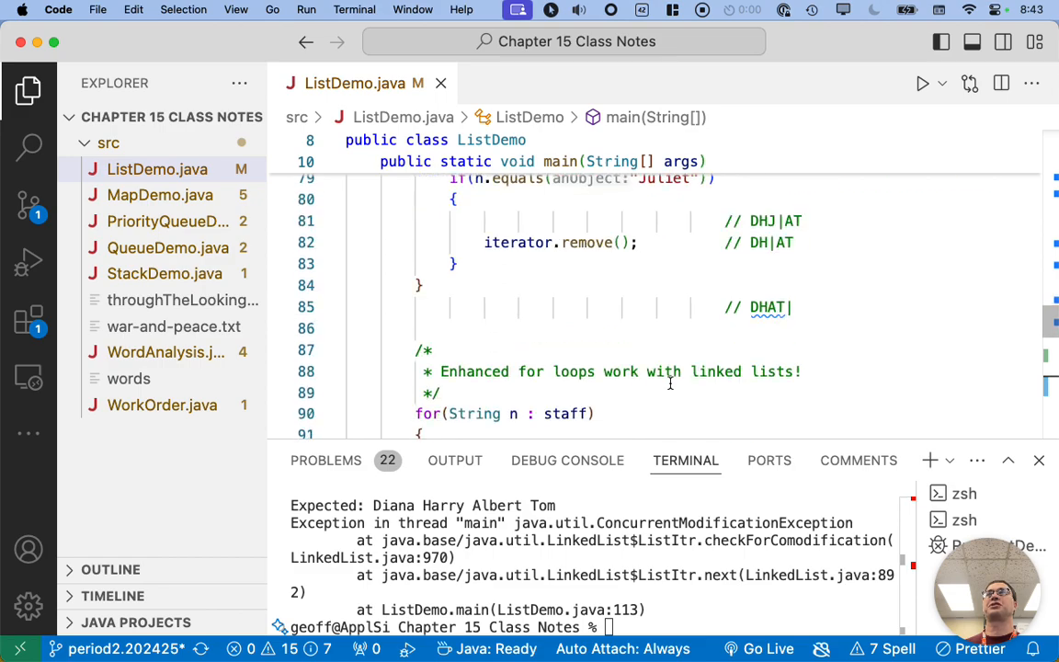
scroll(down, 3)
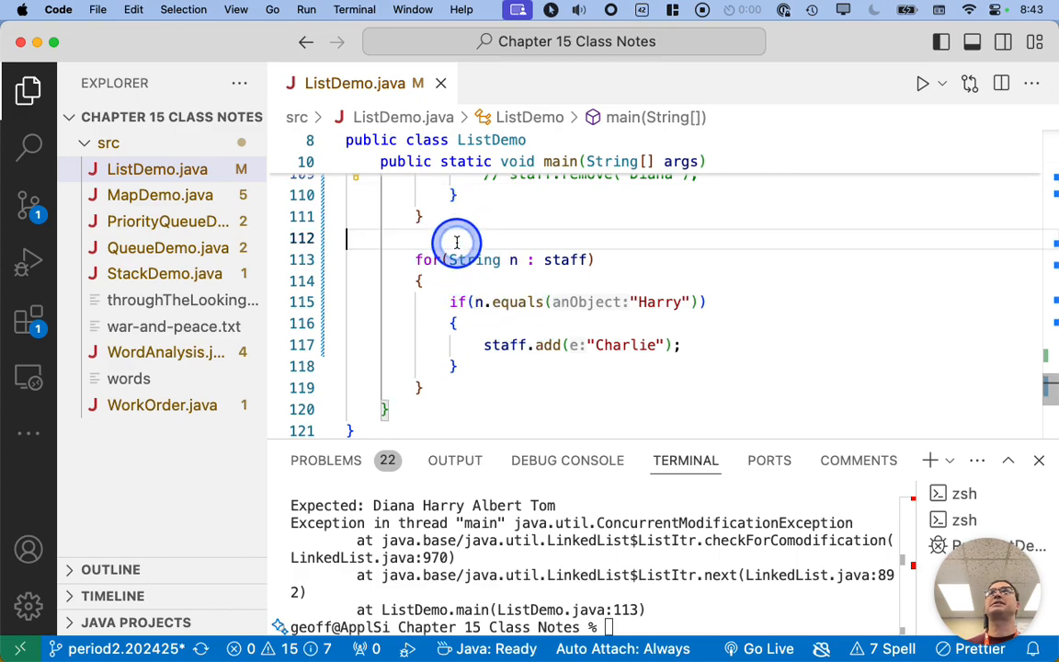
text(/)
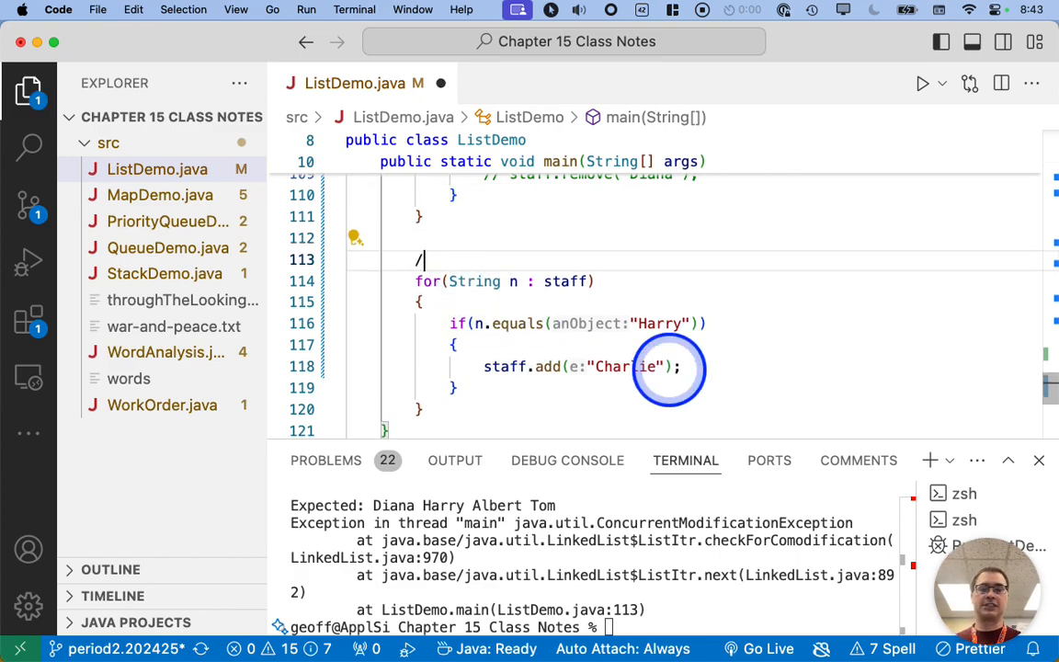
Write the block comment: ConcurrentModificationException, the enhanced for loop automatically creates an iterator! That's how it works!
text(*)
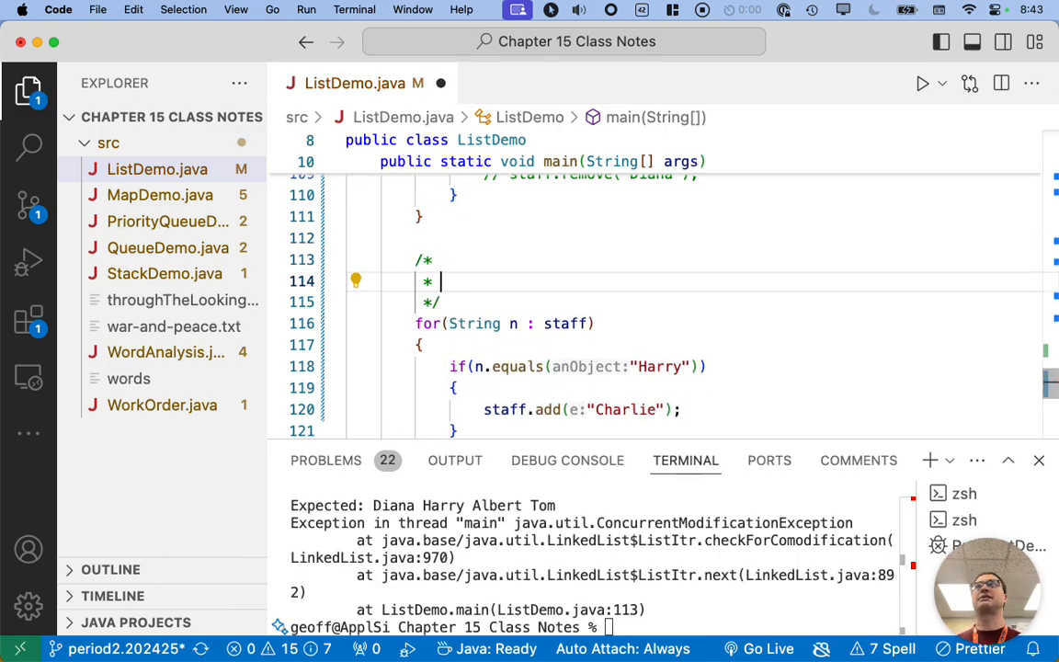
text(ConcurrentModificationException)
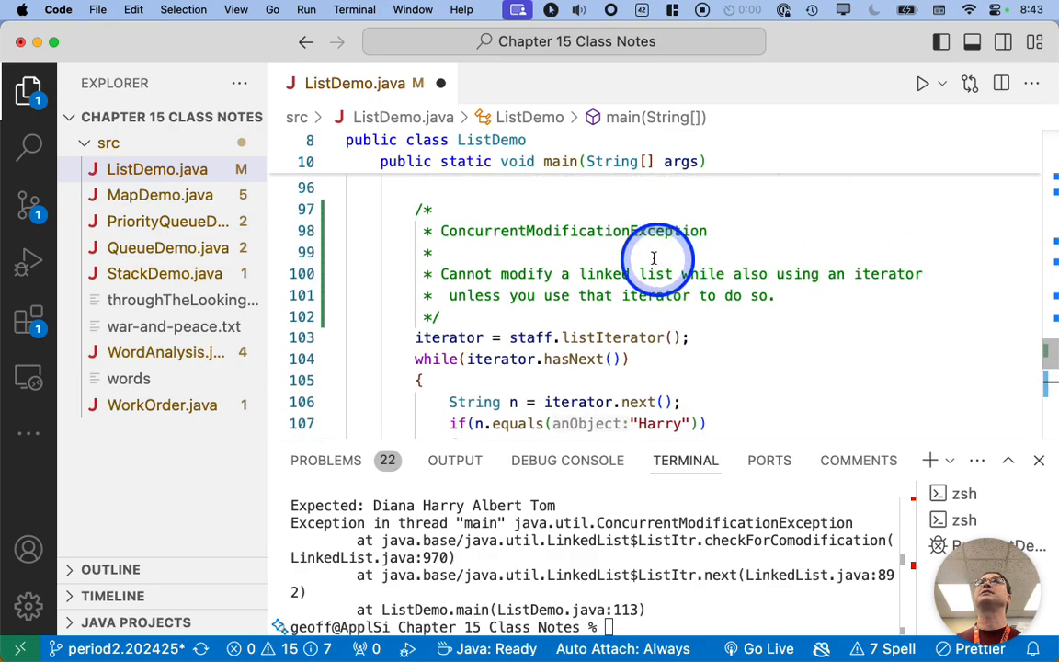
scroll(down, 3)
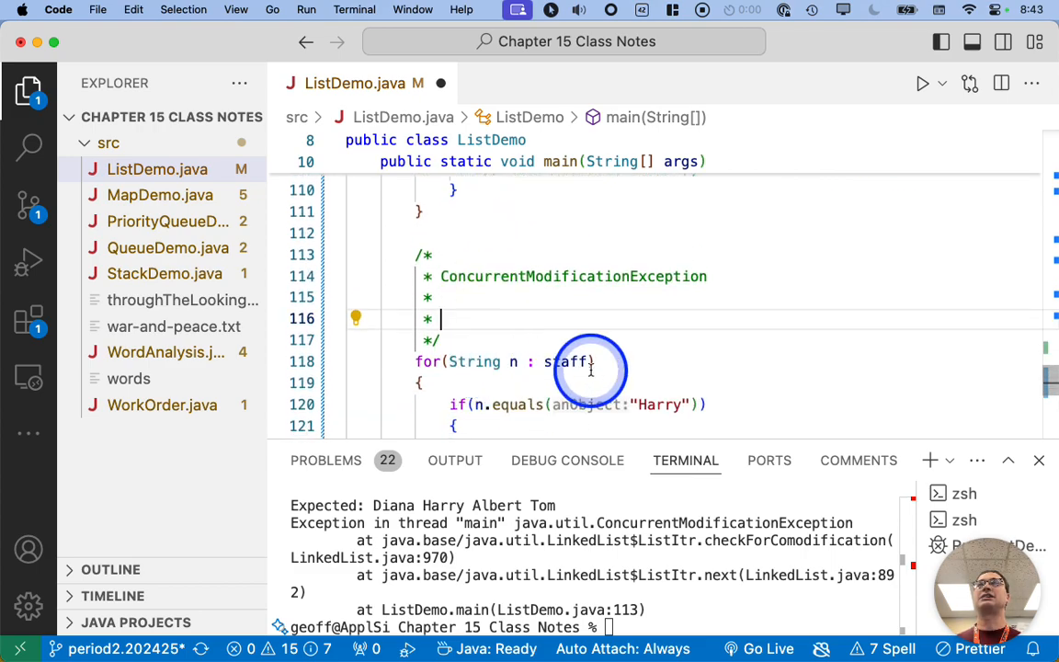
text(The enhanced for l)
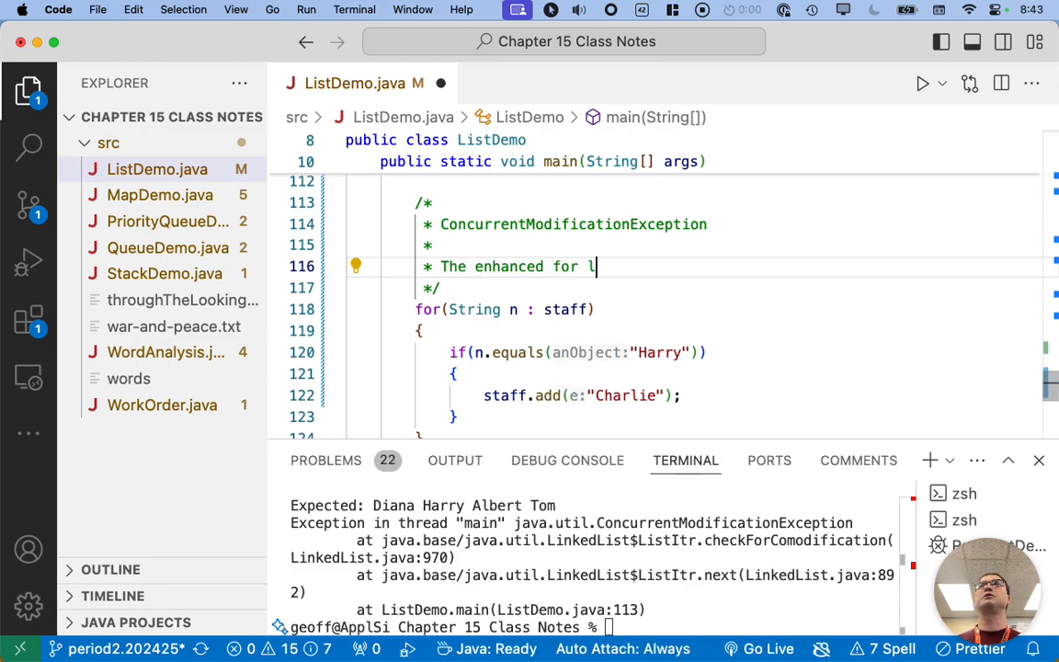
text(oop auto)
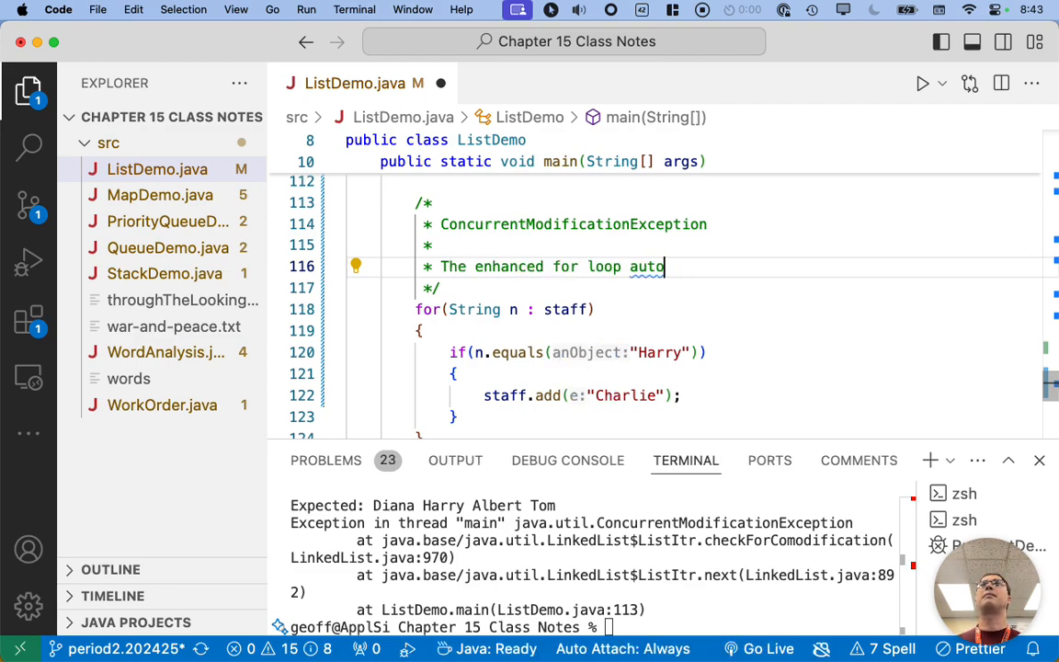
text(matically creates an iterator!)
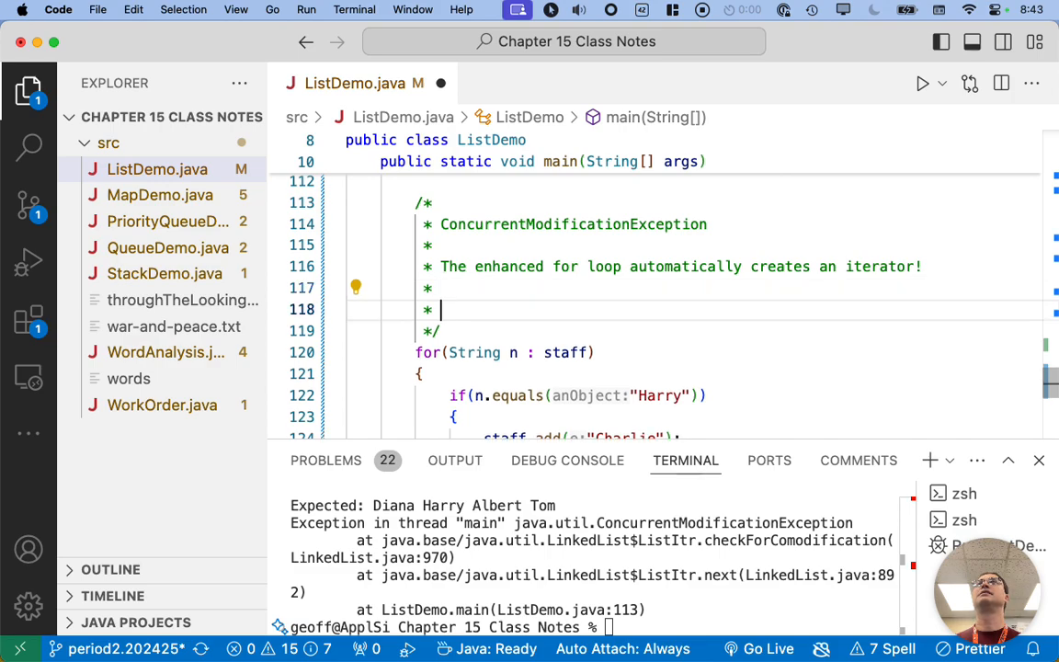
text(That's how it works!)
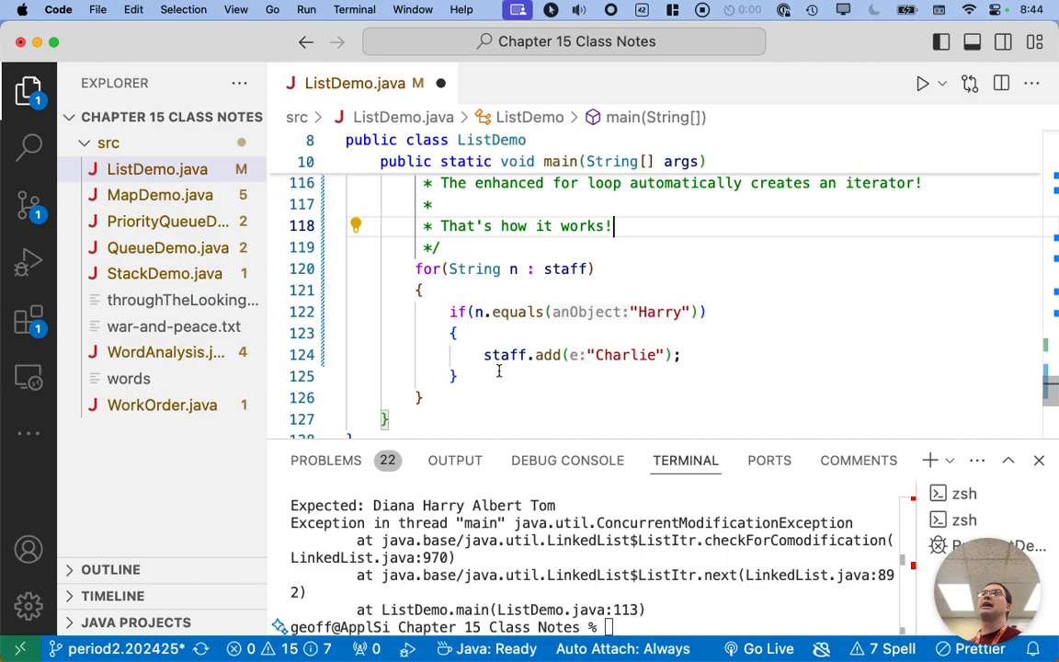
click(607, 268)
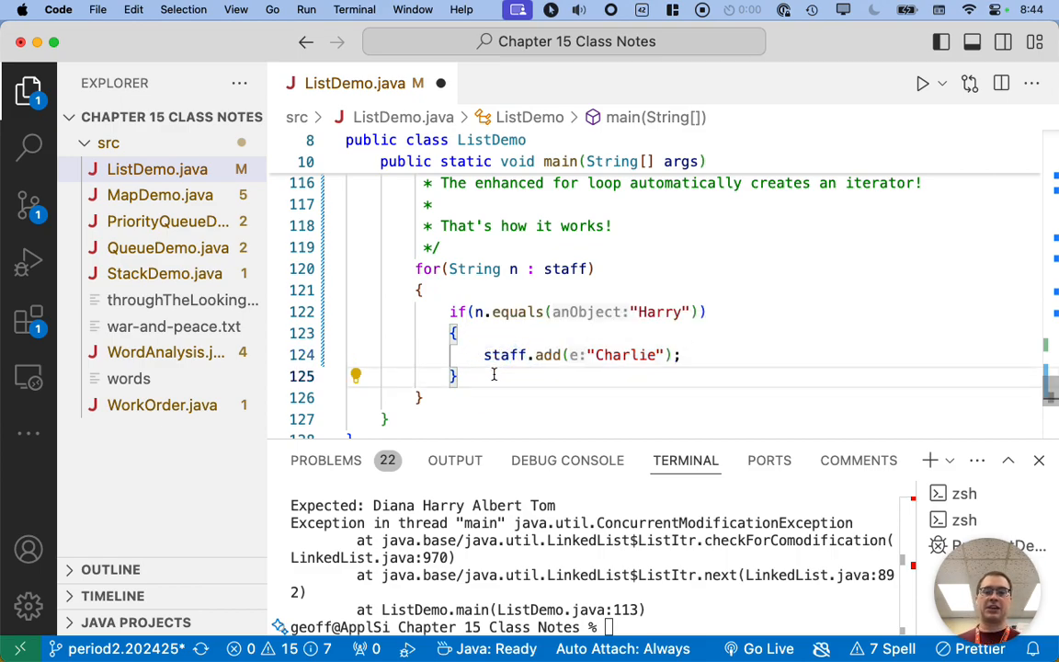
Switch to the browser and open the Chapter 15 Slides tab
double_click(504, 355)
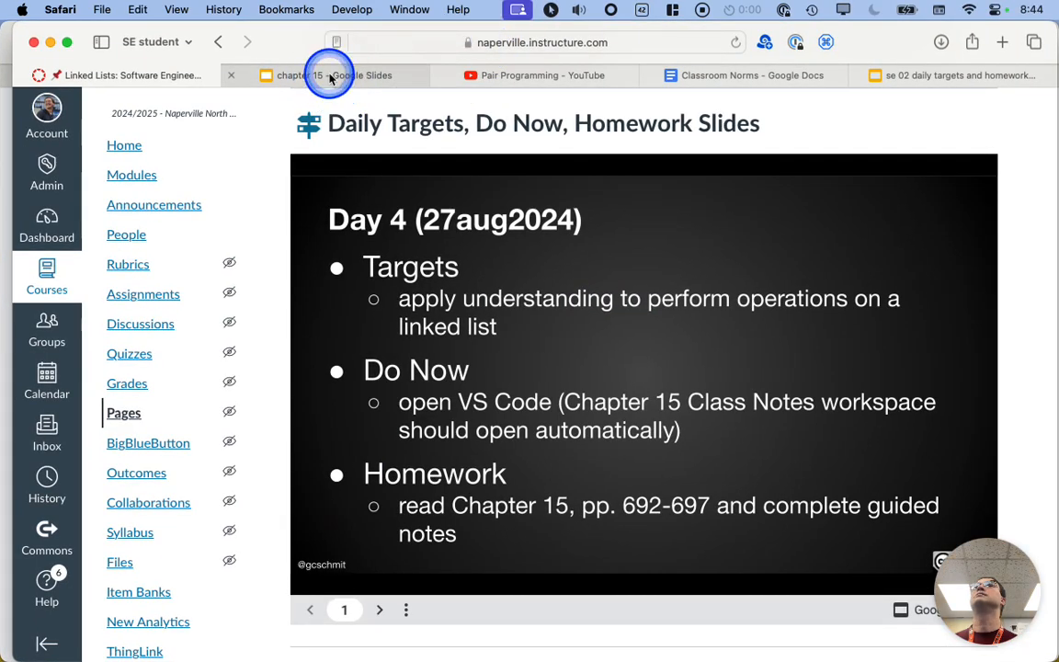
click(329, 76)
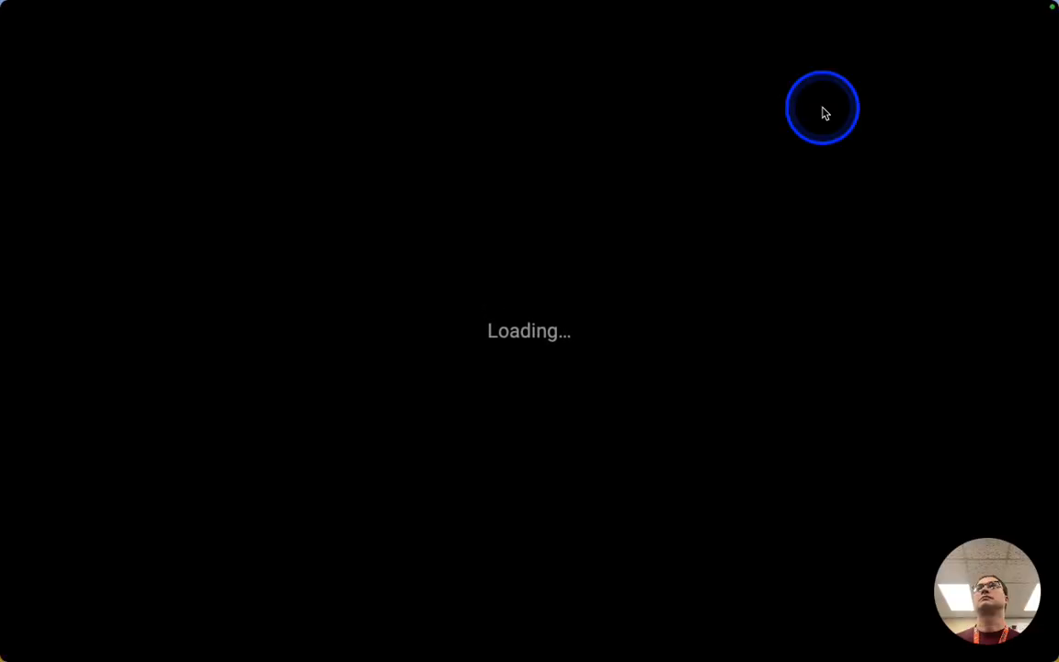